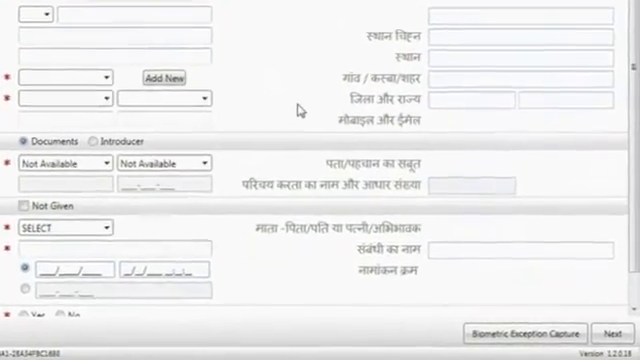
- Leave the enrolment form and bring up the Windows Start menu
{"action": "scroll", "scroll_direction": "down", "scroll_amount": 3}
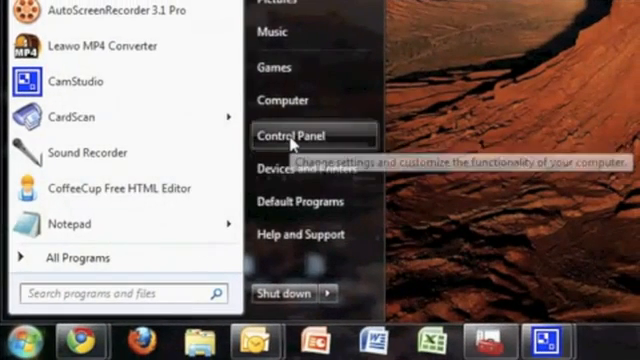
- Reach Device Manager through Control Panel, showing the Unknown device under Other devices
{"action": "left_click", "coordinate": [296, 134]}
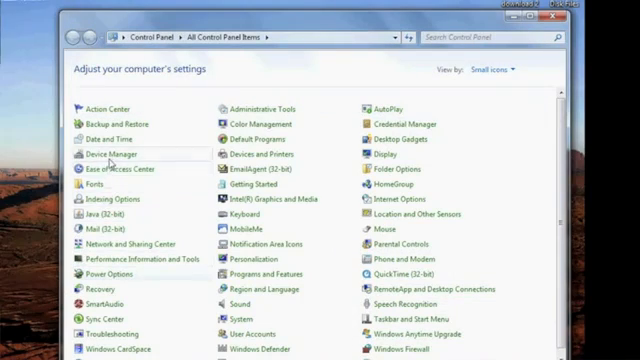
{"action": "left_click", "coordinate": [112, 152]}
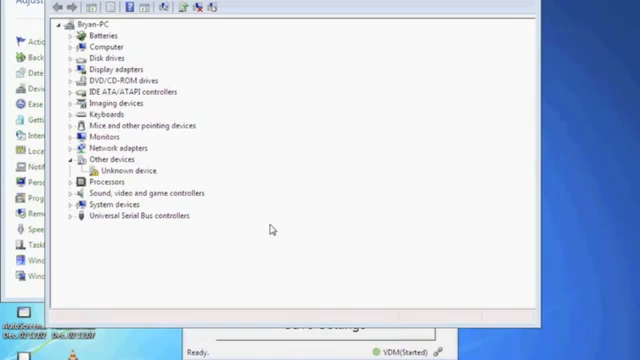
{"action": "mouse_move", "coordinate": [204, 216]}
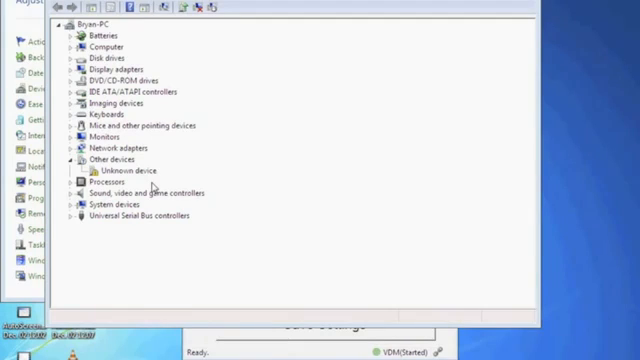
{"action": "mouse_move", "coordinate": [148, 172]}
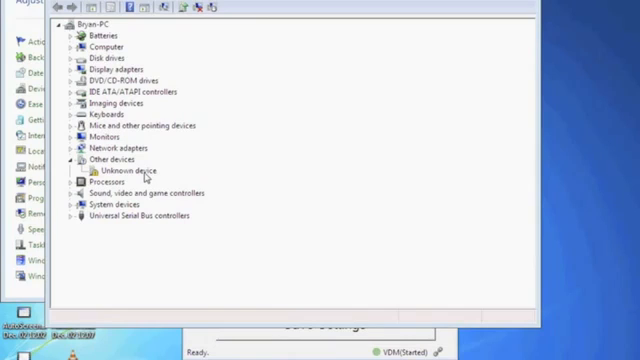
- Start a manual driver update for the Unknown device as a Universal Serial Bus controller
{"action": "right_click", "coordinate": [120, 170]}
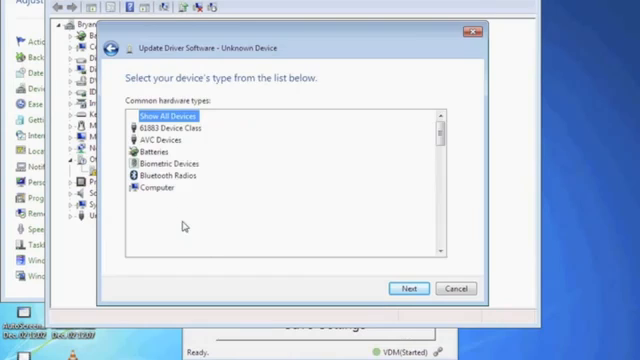
{"action": "scroll", "scroll_direction": "down", "scroll_amount": 3}
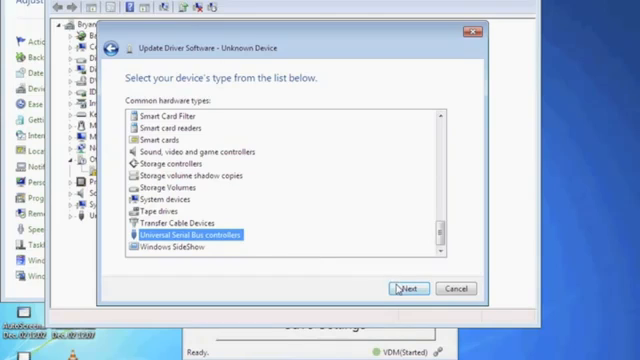
{"action": "left_click", "coordinate": [404, 288]}
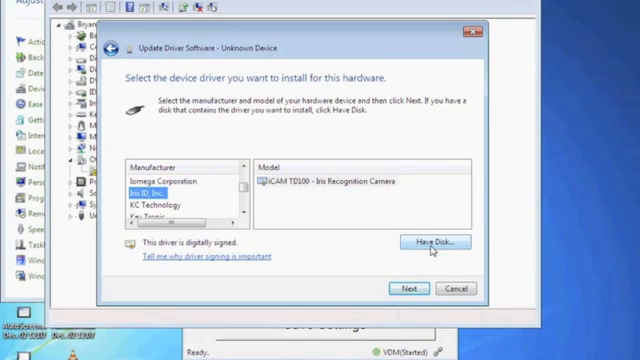
- Via Have Disk, browse to Program Files > Iris ID Systems > iCAM TD100 VDM > Drivers > TD100Down for the driver file
{"action": "left_click", "coordinate": [432, 242]}
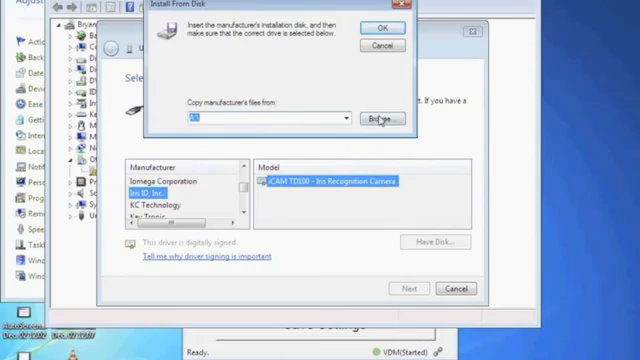
{"action": "left_click", "coordinate": [388, 120]}
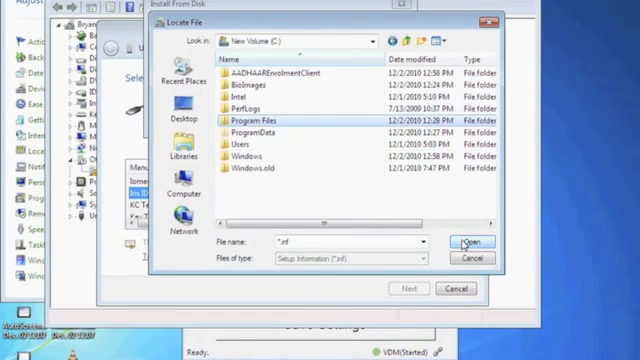
{"action": "double_click", "coordinate": [268, 118]}
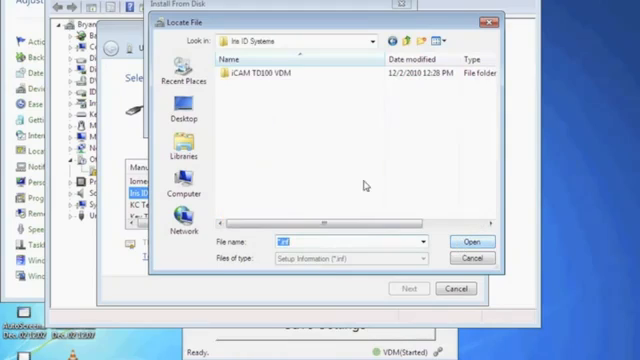
{"action": "left_click", "coordinate": [284, 78]}
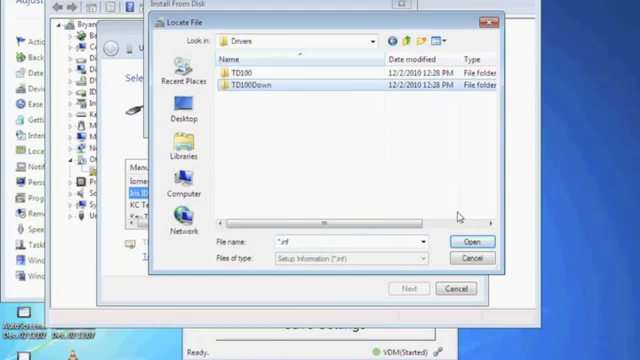
{"action": "double_click", "coordinate": [264, 92]}
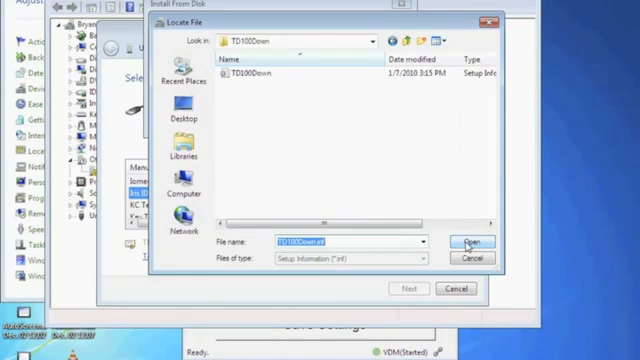
{"action": "mouse_move", "coordinate": [470, 244]}
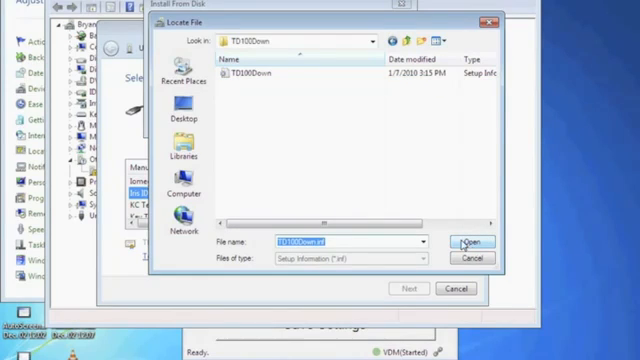
{"action": "mouse_move", "coordinate": [320, 158]}
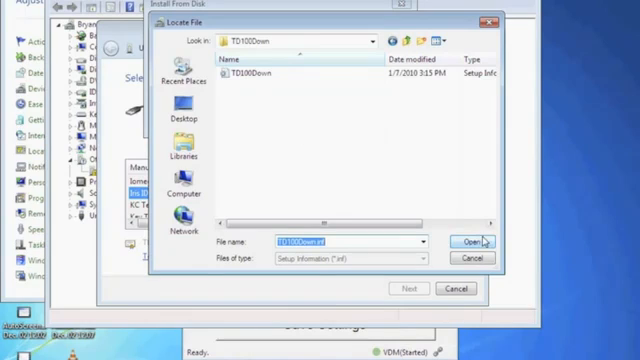
{"action": "left_click", "coordinate": [468, 244]}
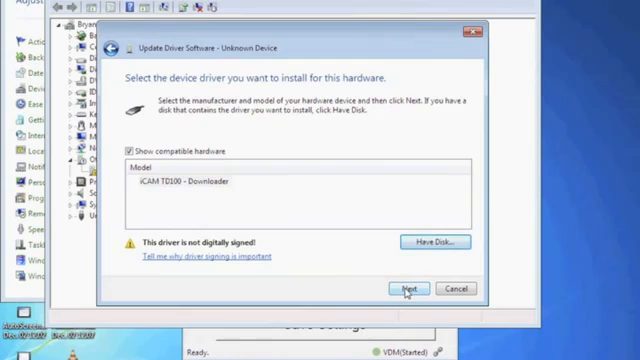
- Install the iCAM TD100 - Downloader driver, reaching the unverified-publisher warning
{"action": "left_click", "coordinate": [406, 288]}
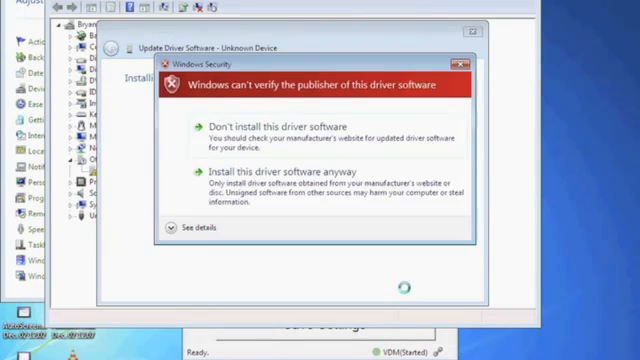